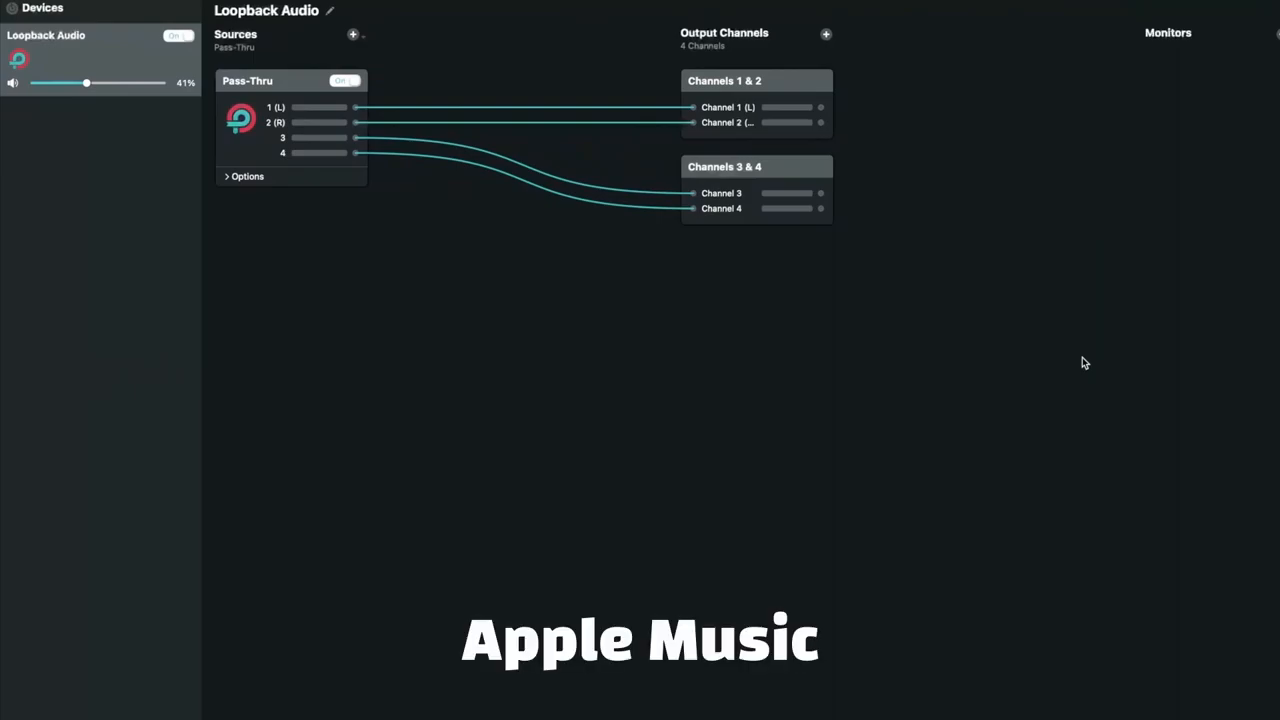
mouse_move(370, 60)
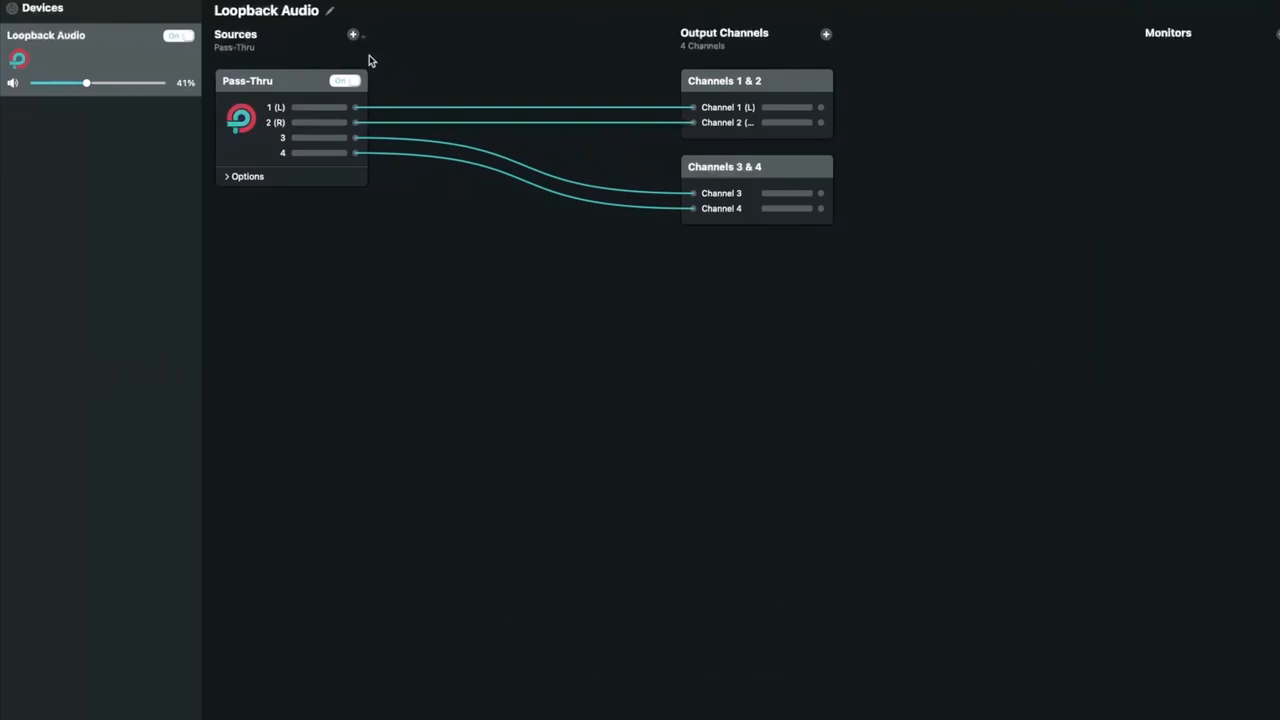
- Select the Three.js visualizer feed and check the virtual audio cable as Windows sound output
left_click(352, 34)
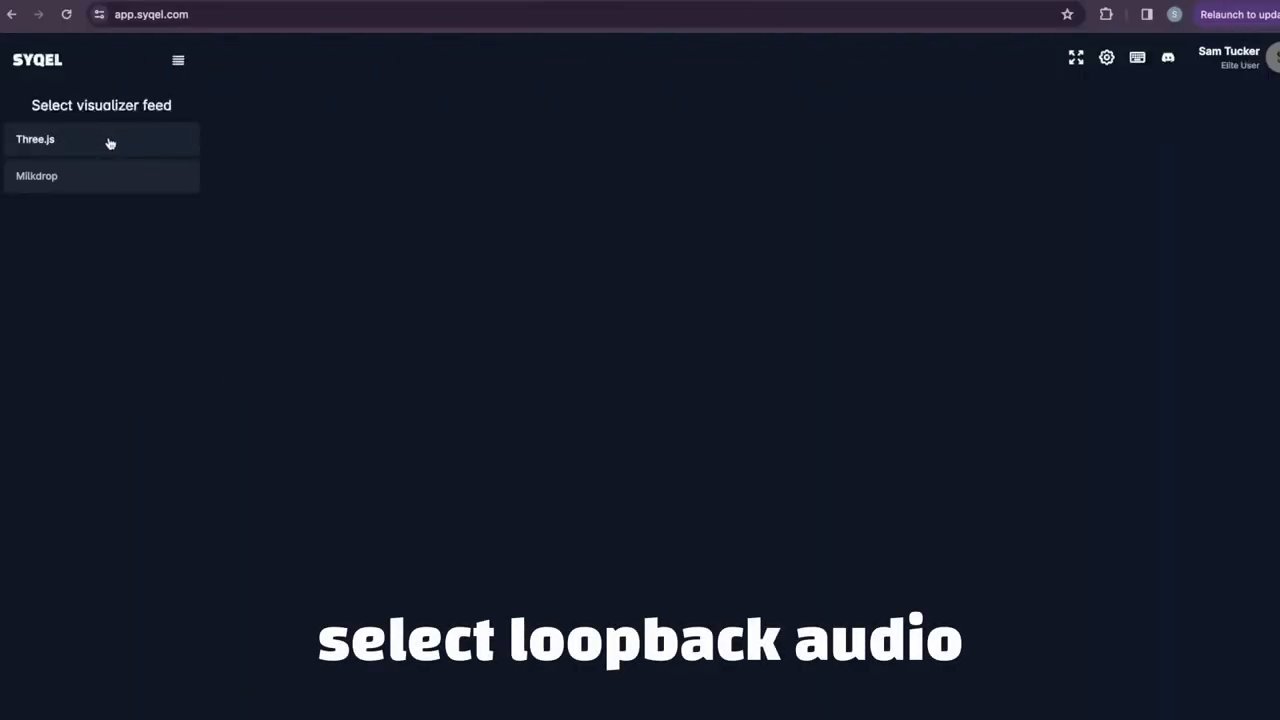
left_click(36, 140)
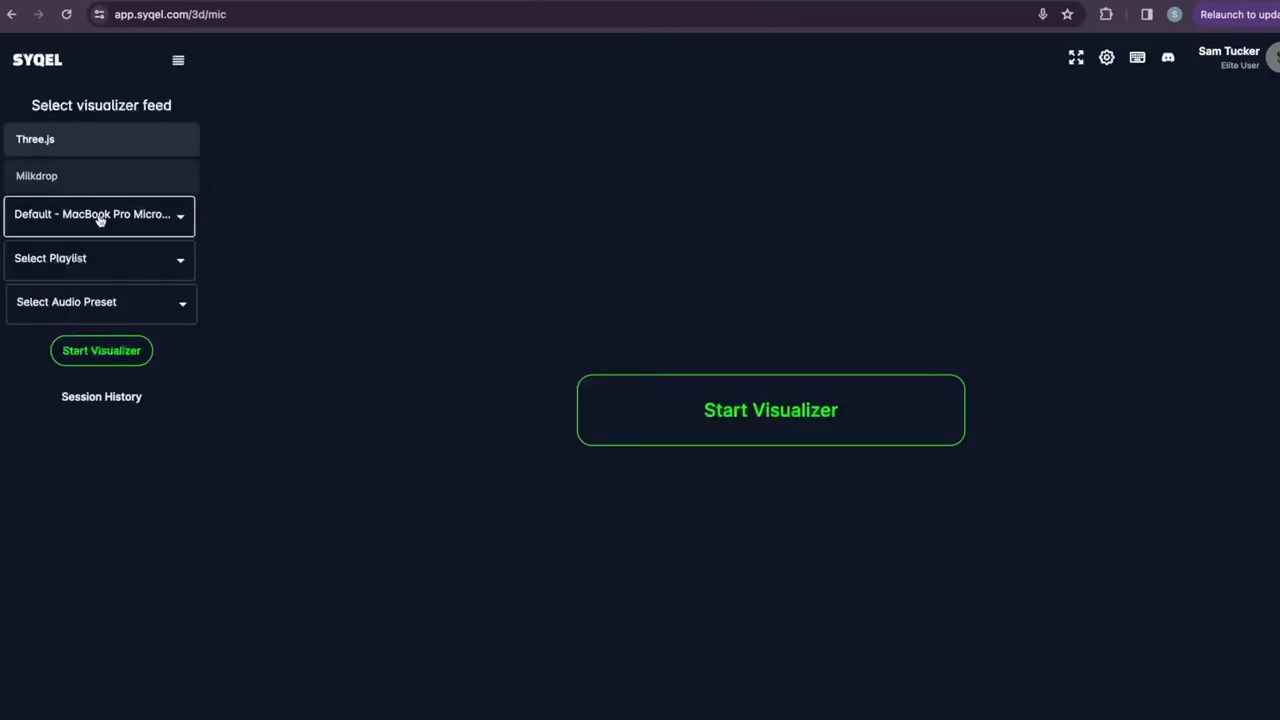
left_click(100, 214)
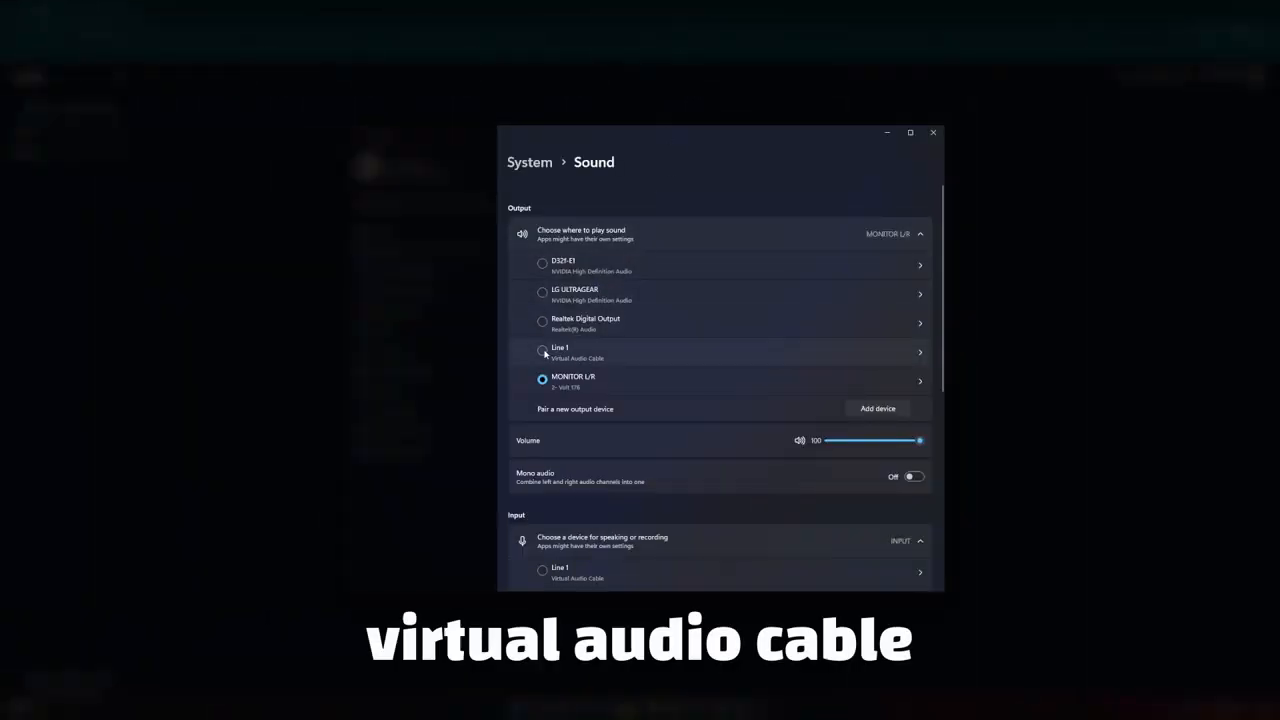
left_click(542, 352)
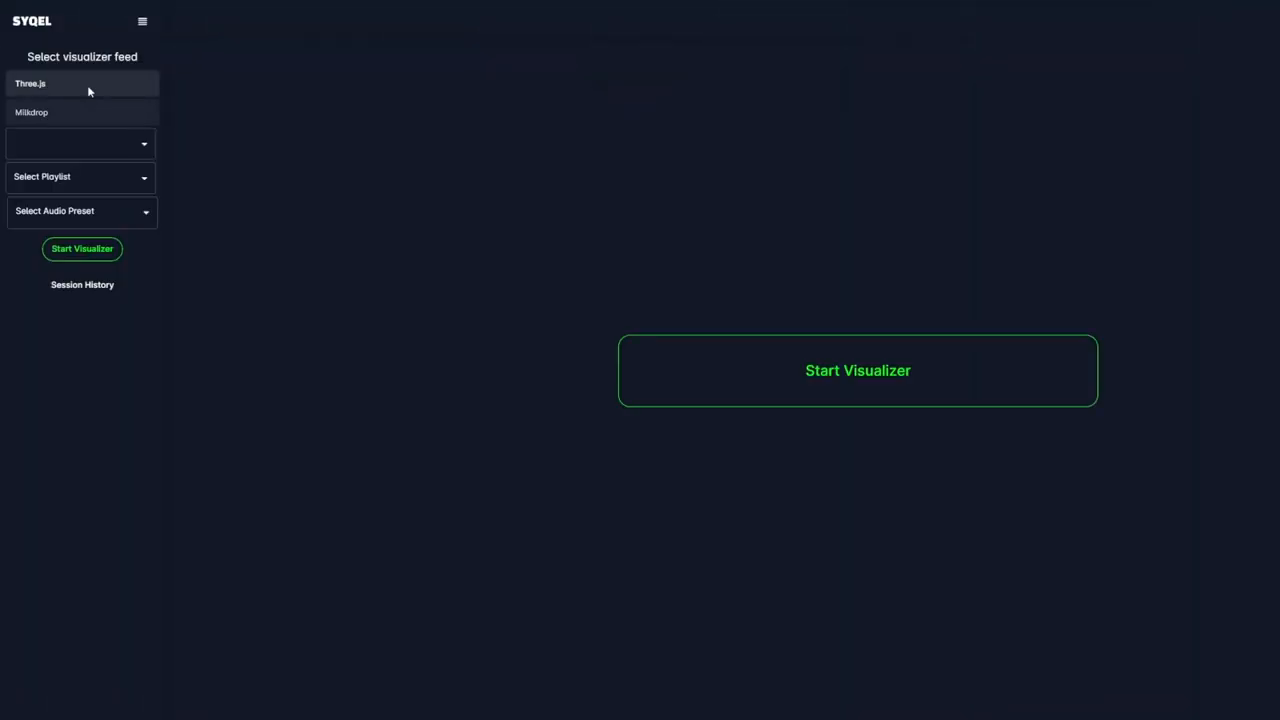
- Choose Line 1 (Virtual Audio Cable) as the visualizer's audio input
left_click(80, 142)
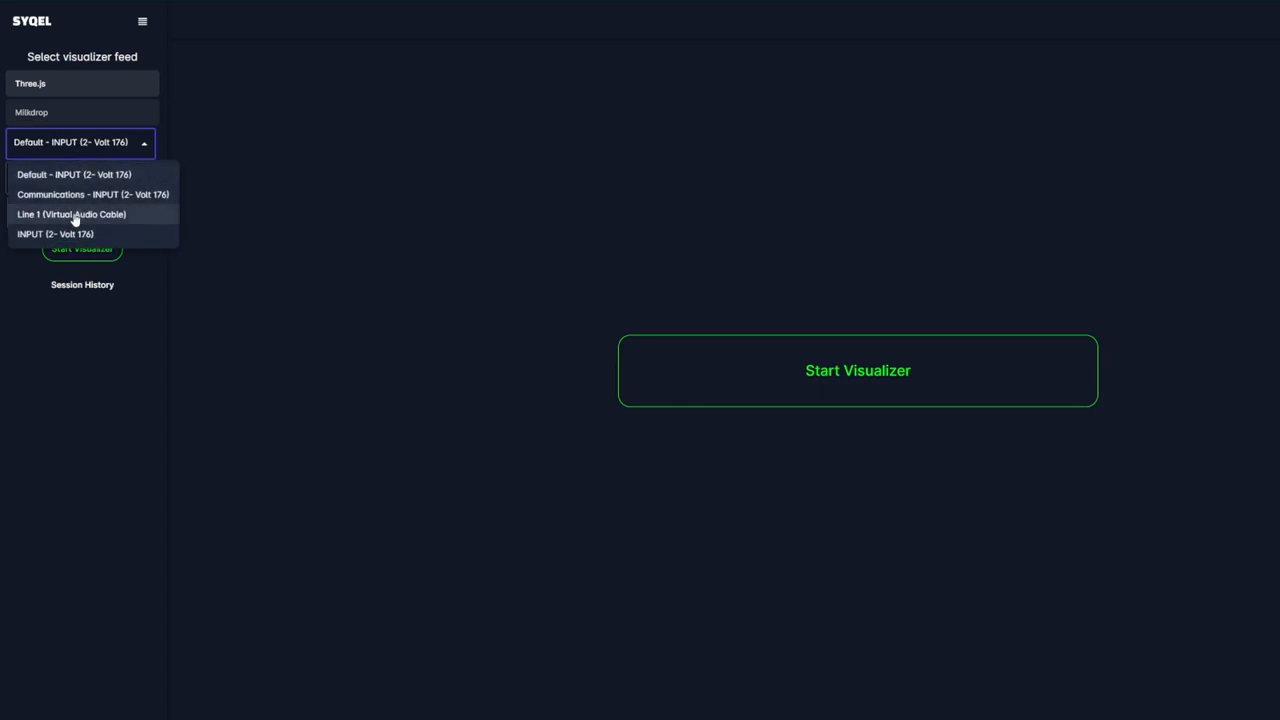
left_click(72, 214)
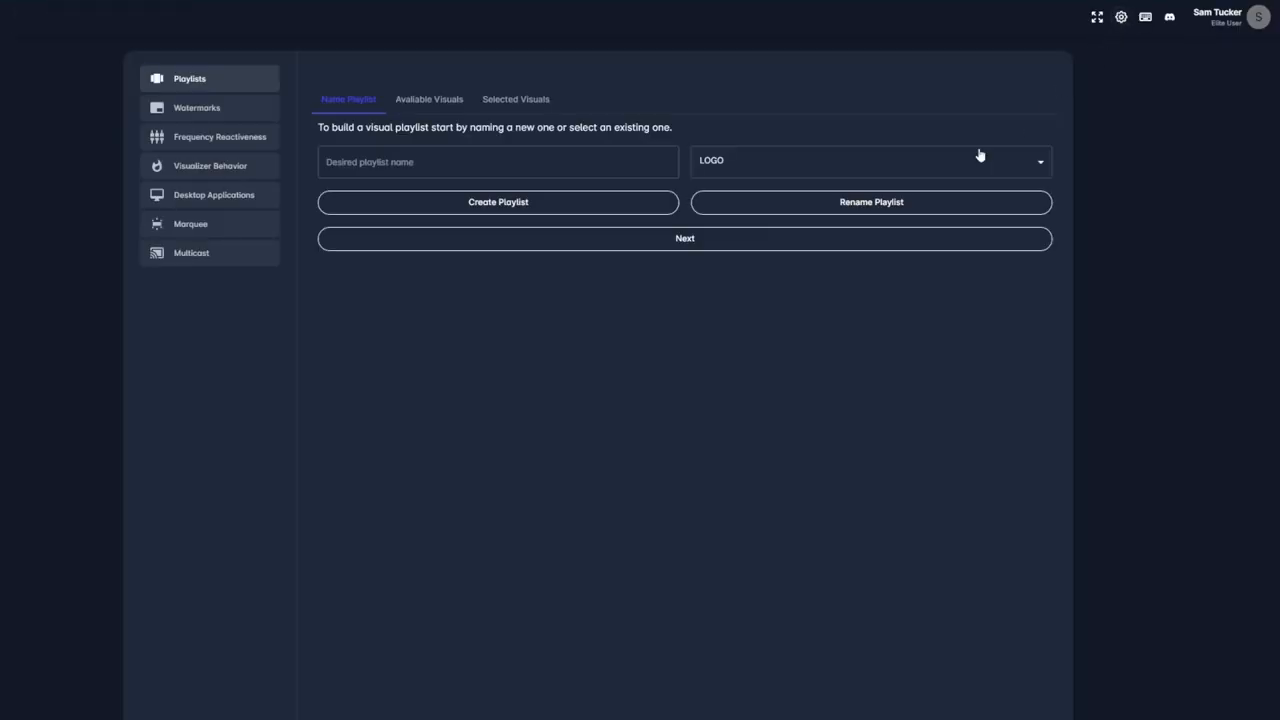
- Browse the Available Visuals thumbnails, then show the Frequency Reactiveness sliders
left_click(428, 100)
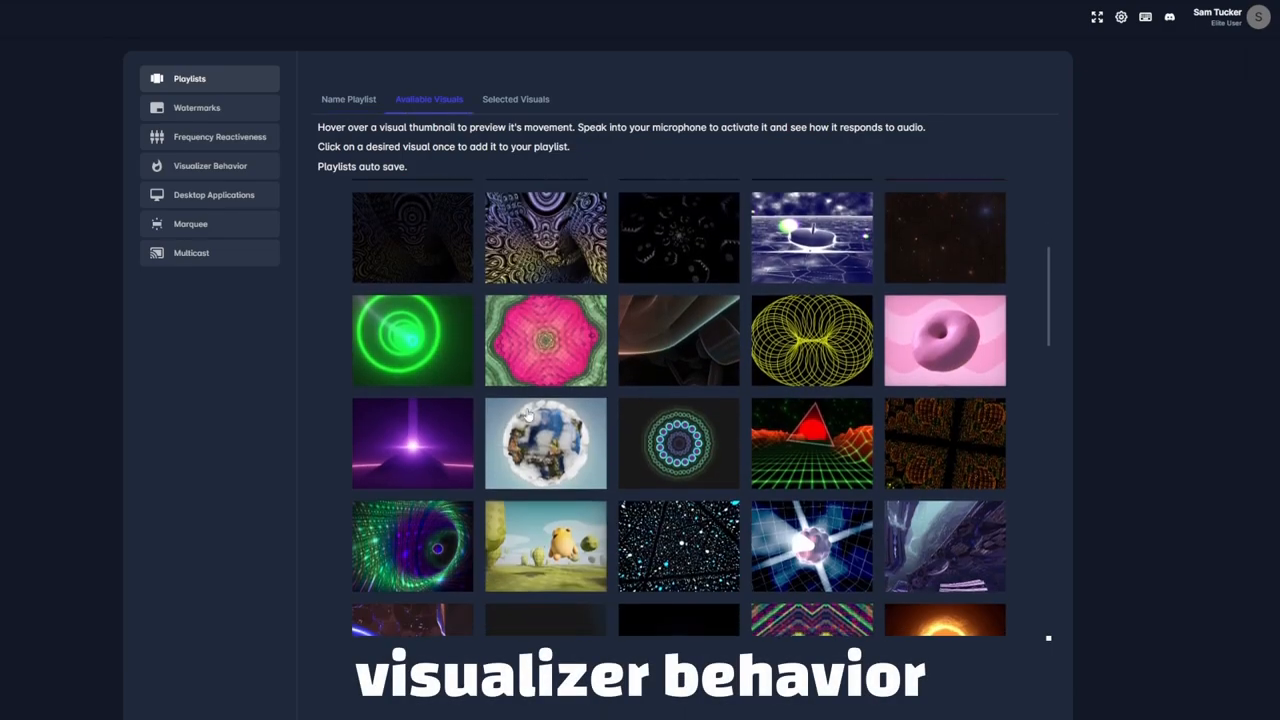
scroll("down", 3)
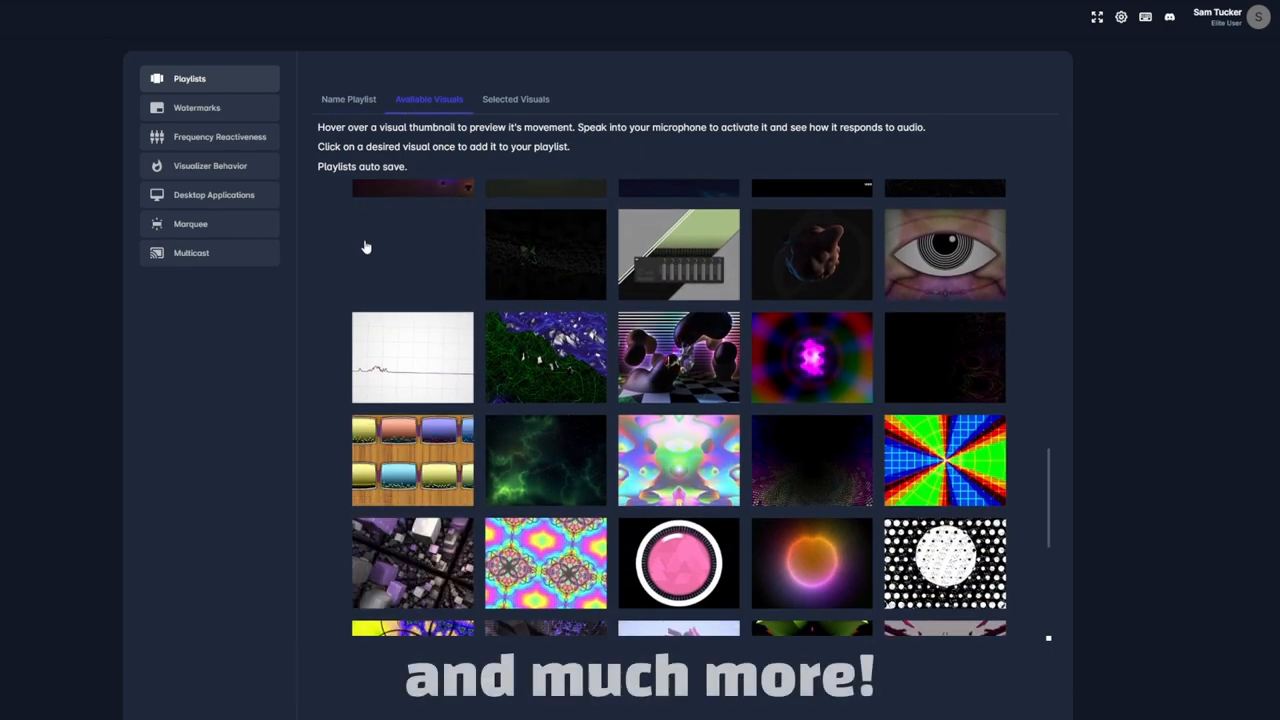
left_click(220, 136)
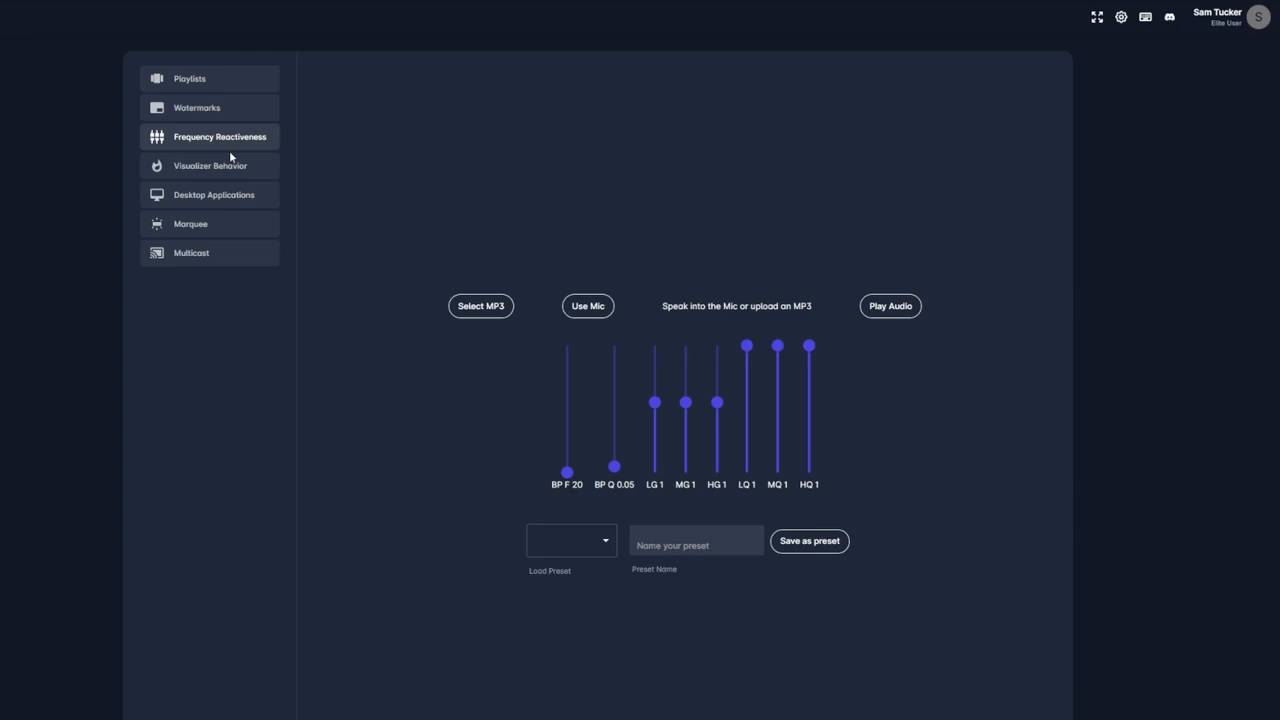
left_click(190, 224)
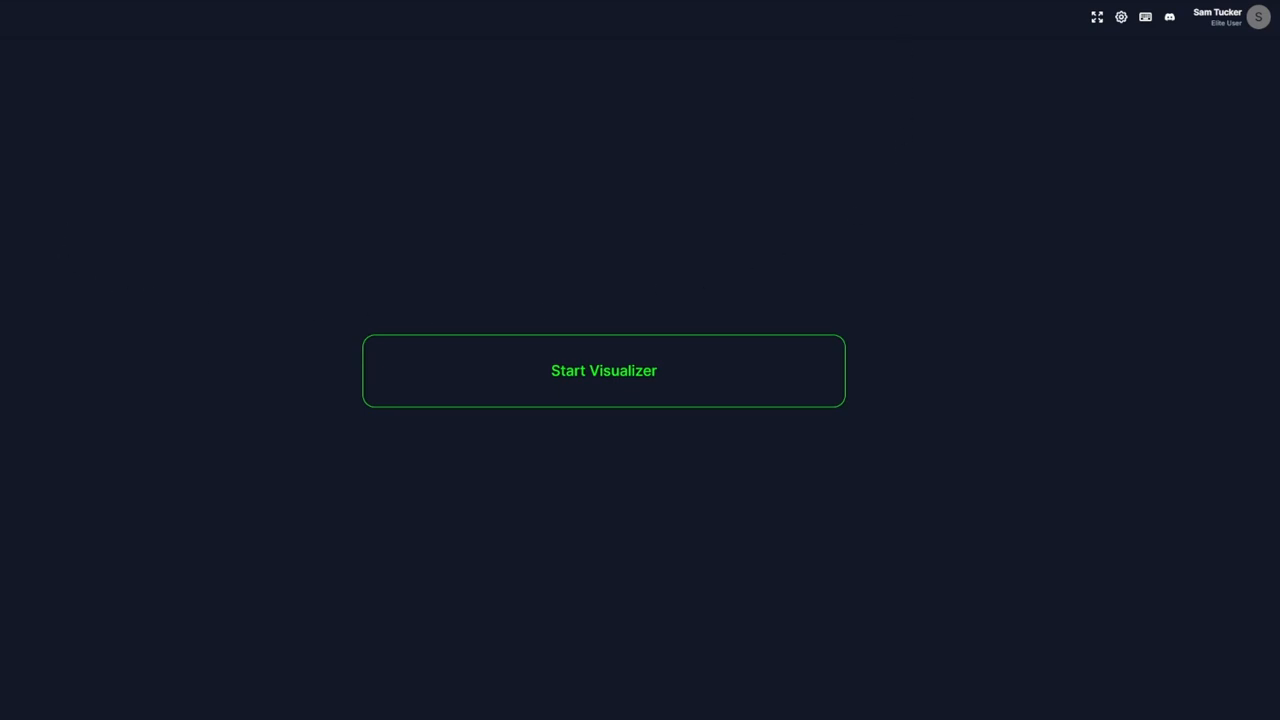
- Run the visualizer full screen and lock the current visual
left_click(604, 370)
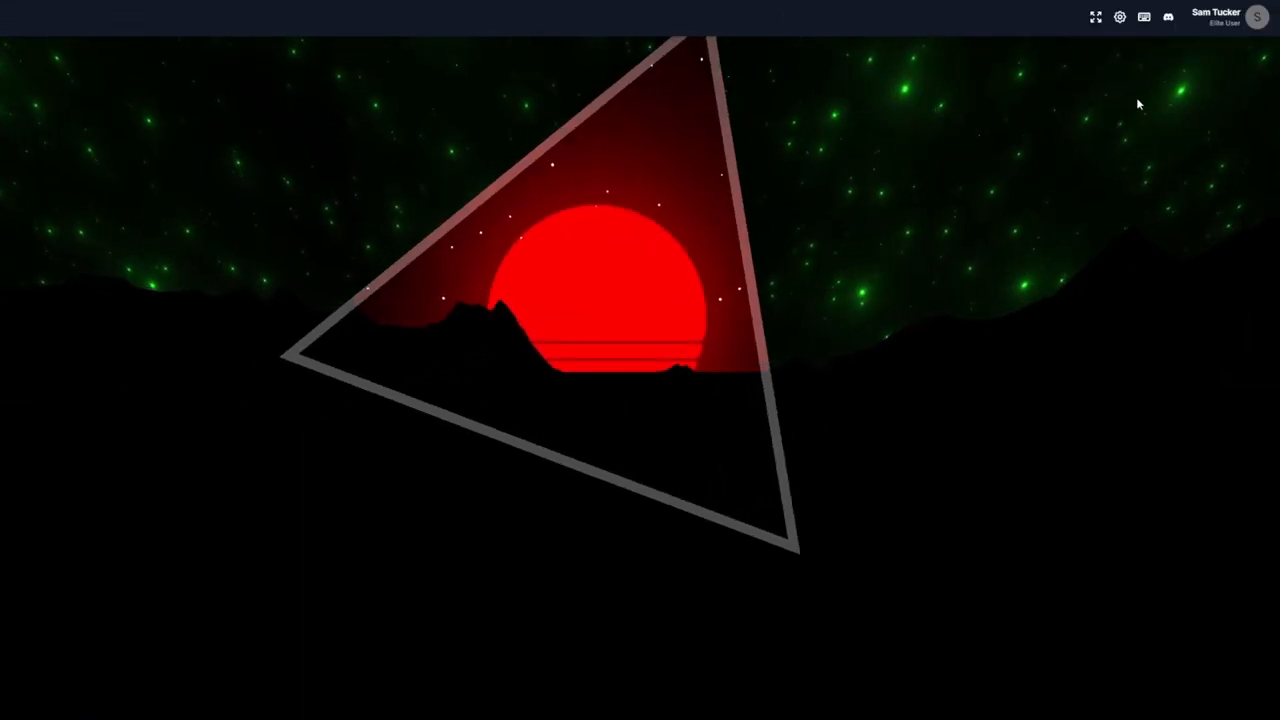
left_click(1144, 16)
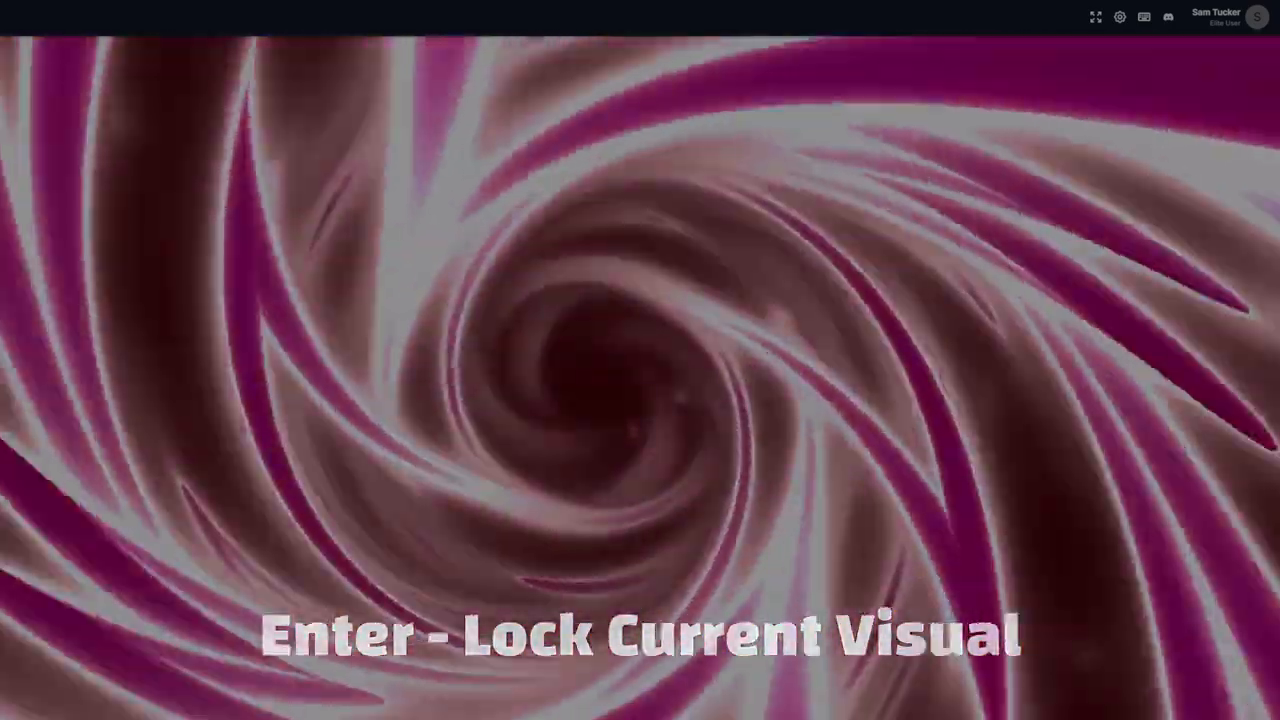
key("space")
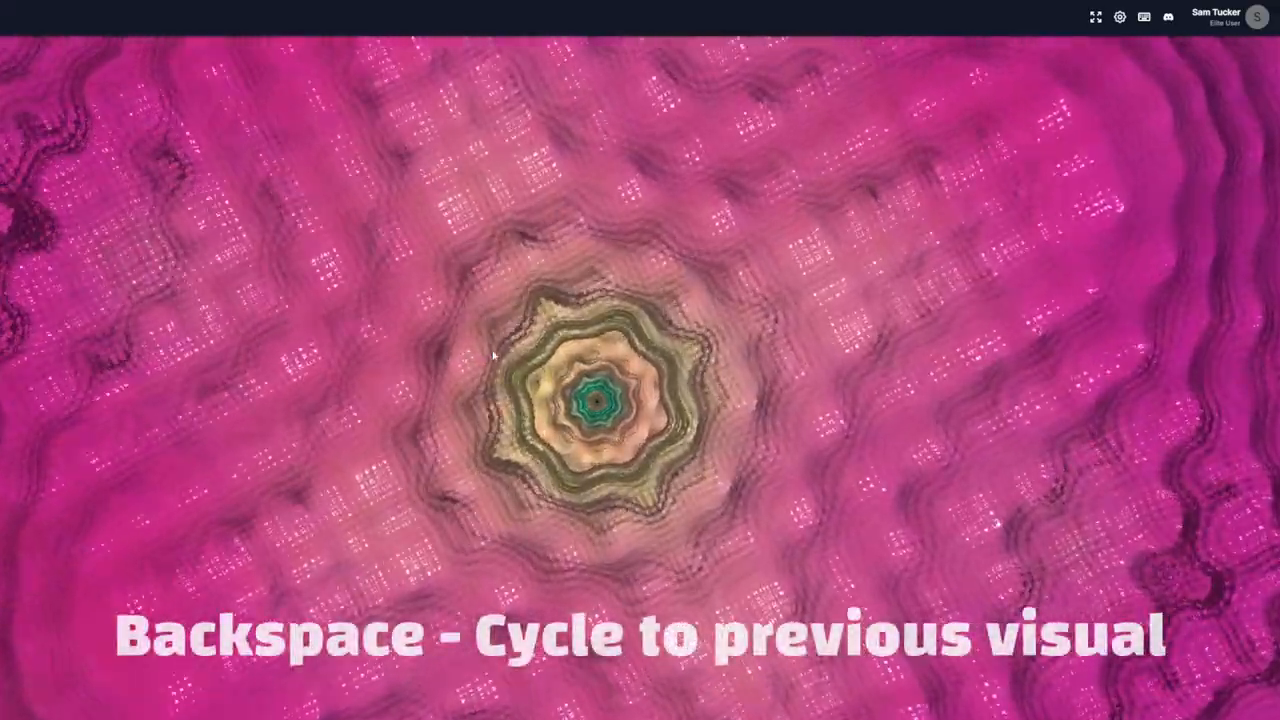
- Step back two visuals and turn on the scrolling marquee text
key("backspace")
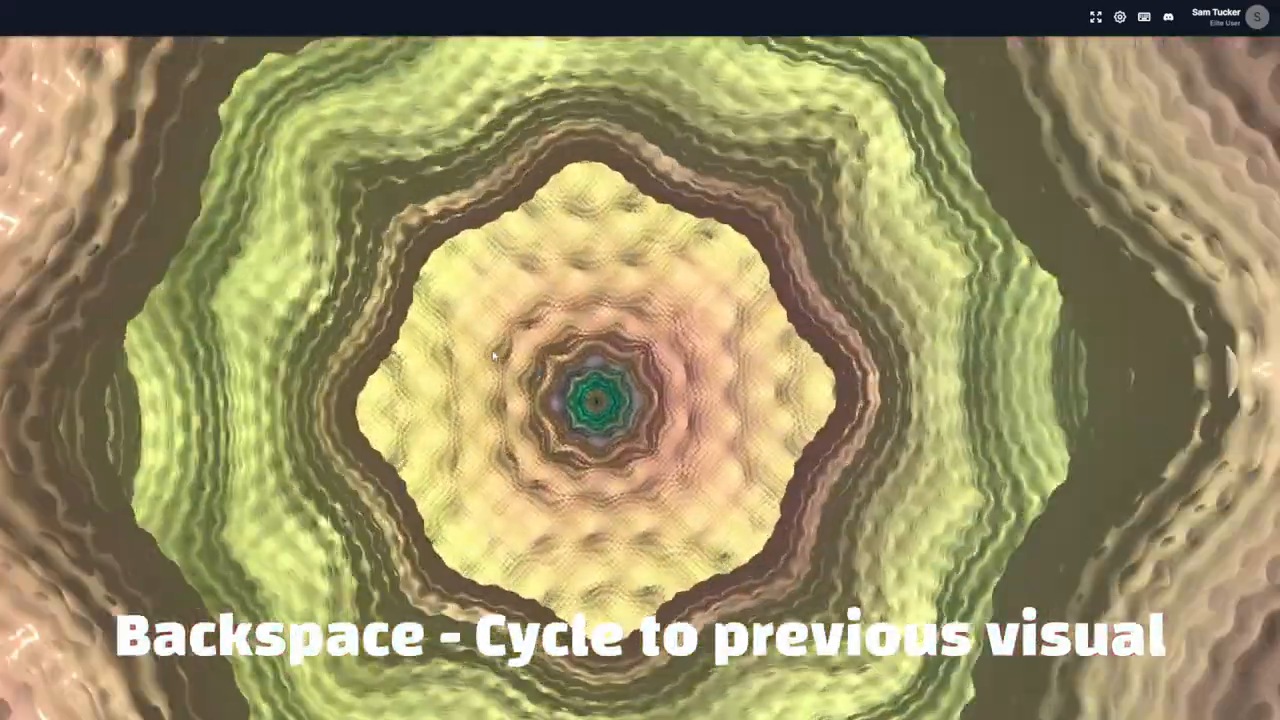
key("backspace")
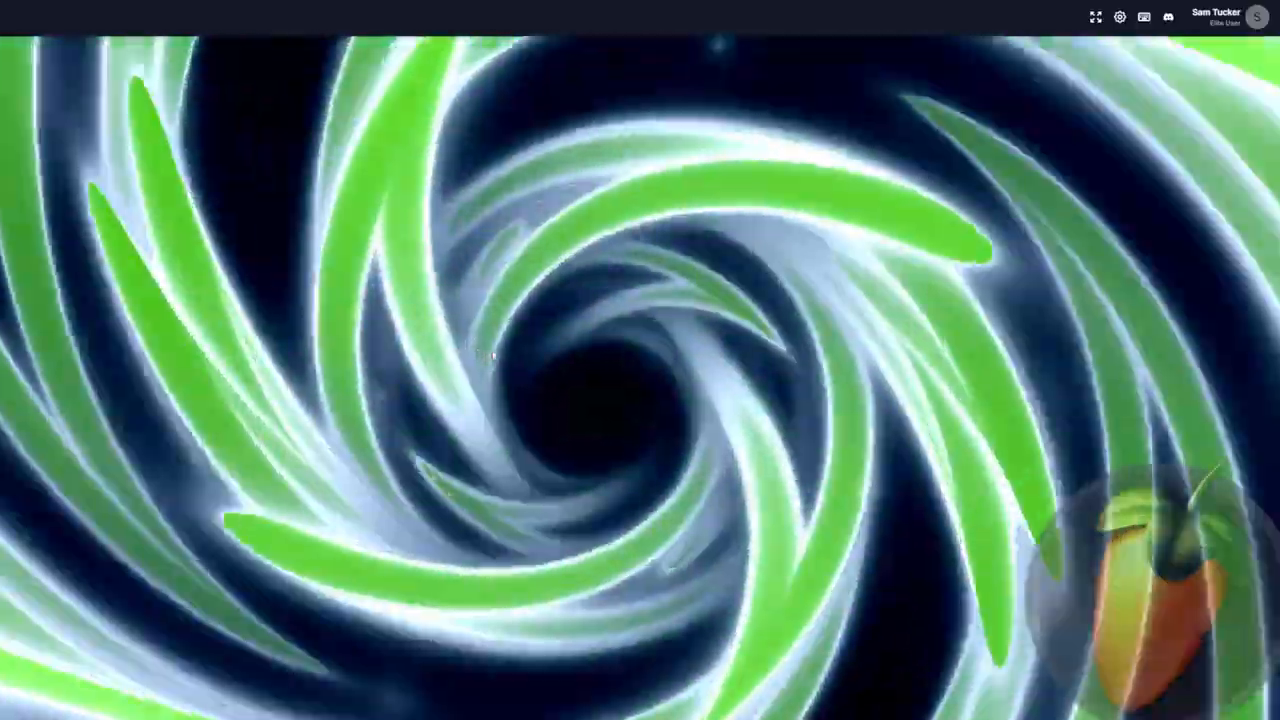
key("m")
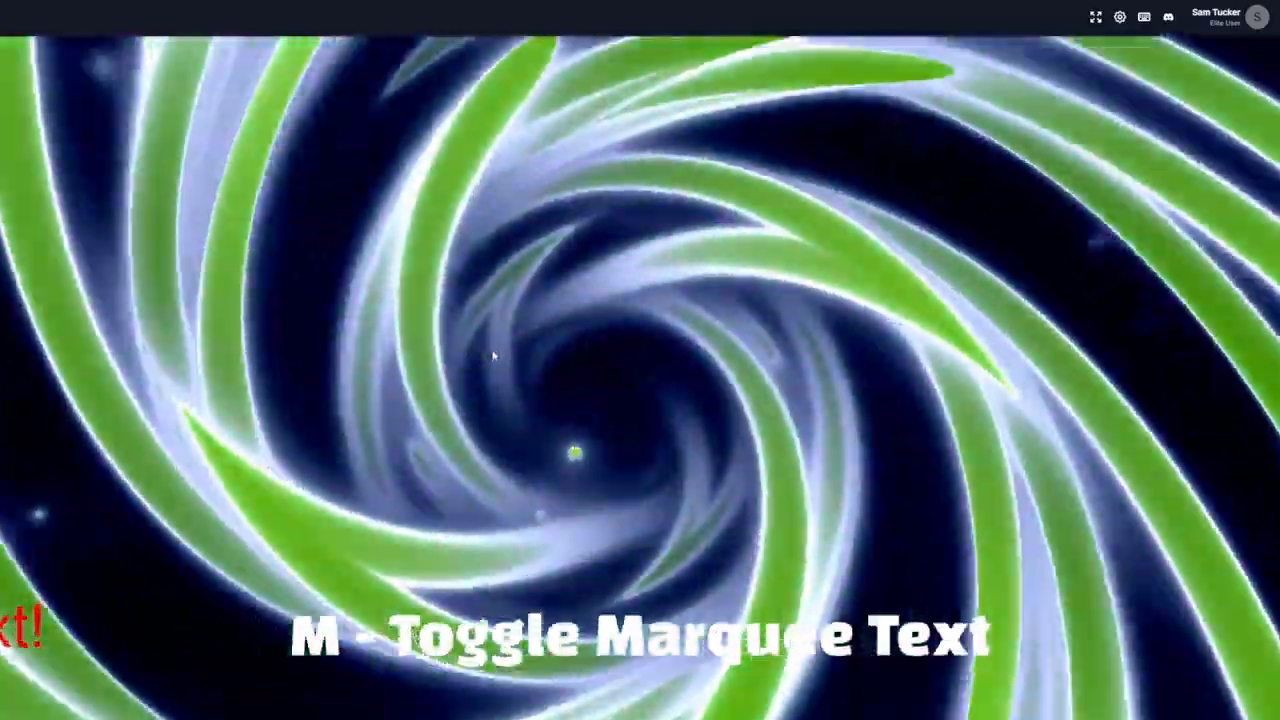